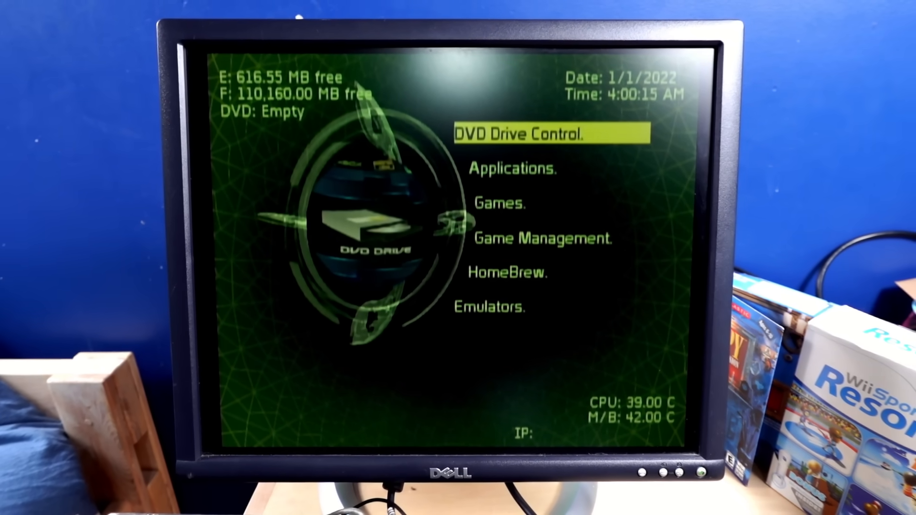
Step: Move the dashboard main-menu selection down from DVD Drive Control to Applications
key(down)
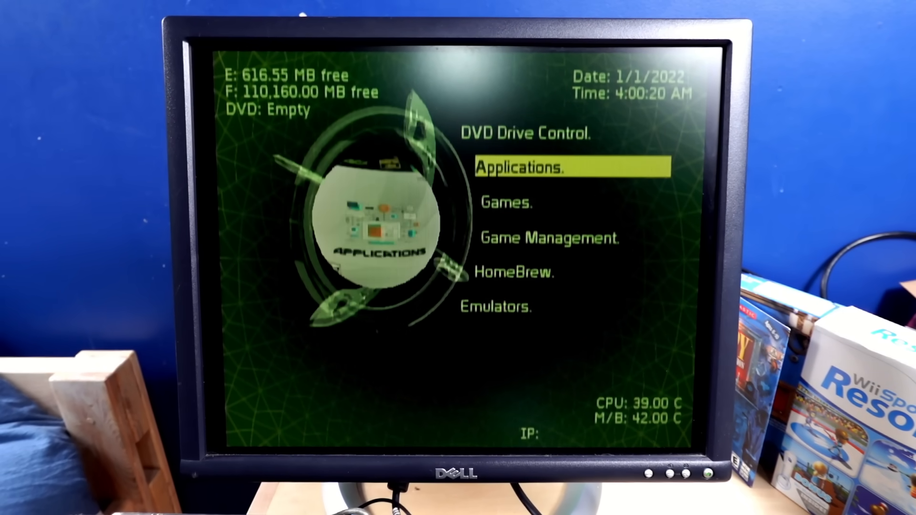